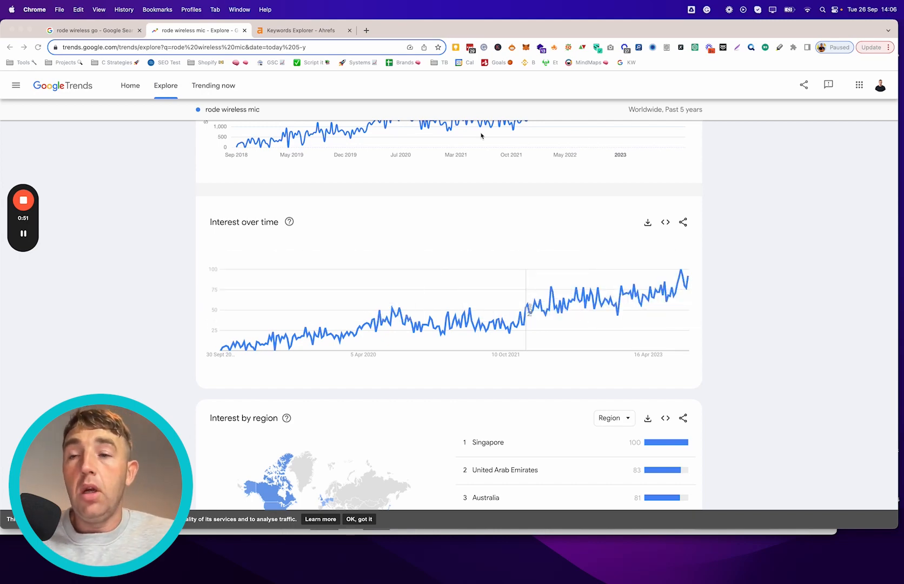
{"action": "mouse_move", "coordinate": [234, 147]}
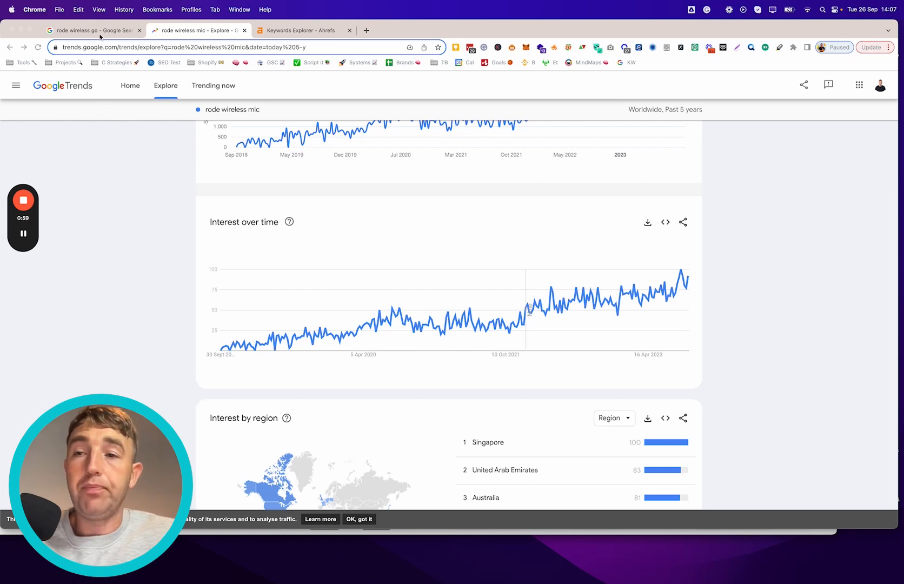
Switch to the 'rode wireless go' Google search results showing 9,900 monthly searches.
{"action": "left_click", "coordinate": [94, 31]}
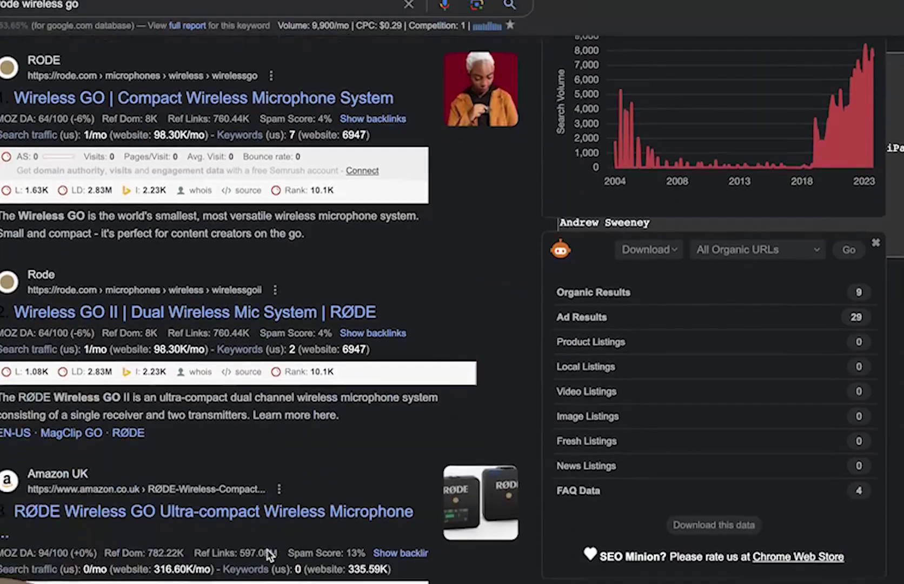
Scroll through the 'rode wireless go' results and the SEO extension's search-volume panel.
{"action": "scroll", "scroll_direction": "down", "scroll_amount": 3}
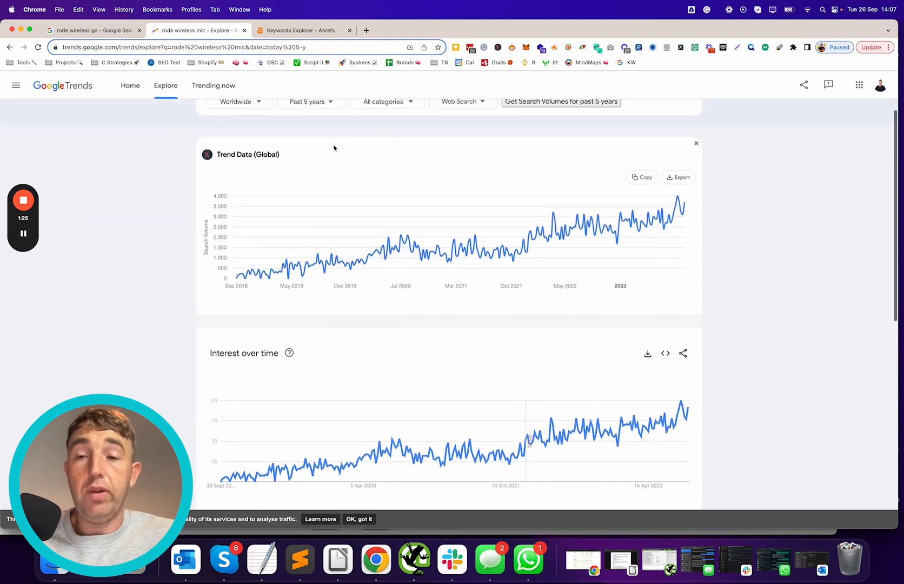
Scroll the 'rode wireless mic' Trends page to the Trend Data (Global) and Interest over time charts.
{"action": "scroll", "scroll_direction": "down", "scroll_amount": 3}
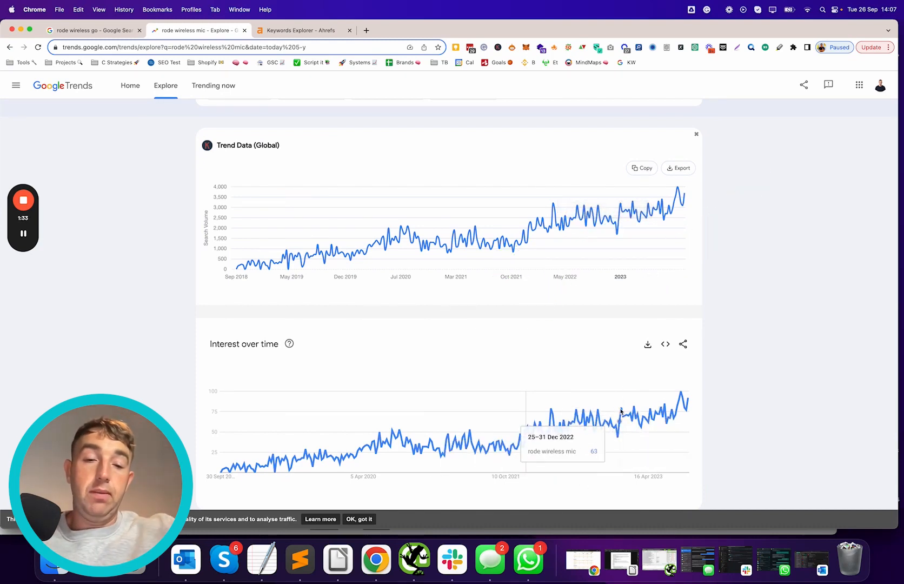
{"action": "mouse_move", "coordinate": [457, 286]}
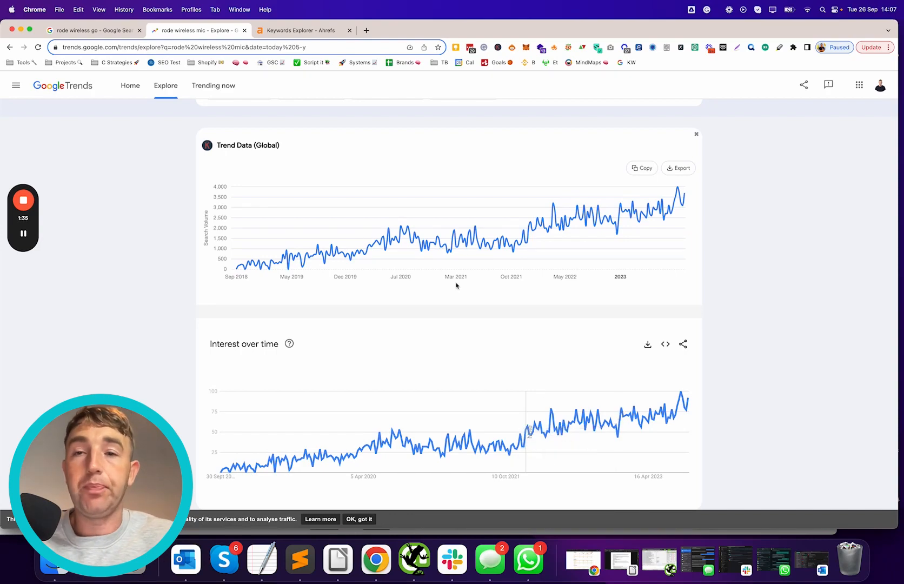
View the 'rode wireless go' UK Ahrefs overview (difficulty 1, 1.2K volume) down to its SERP overview.
{"action": "left_click", "coordinate": [305, 31]}
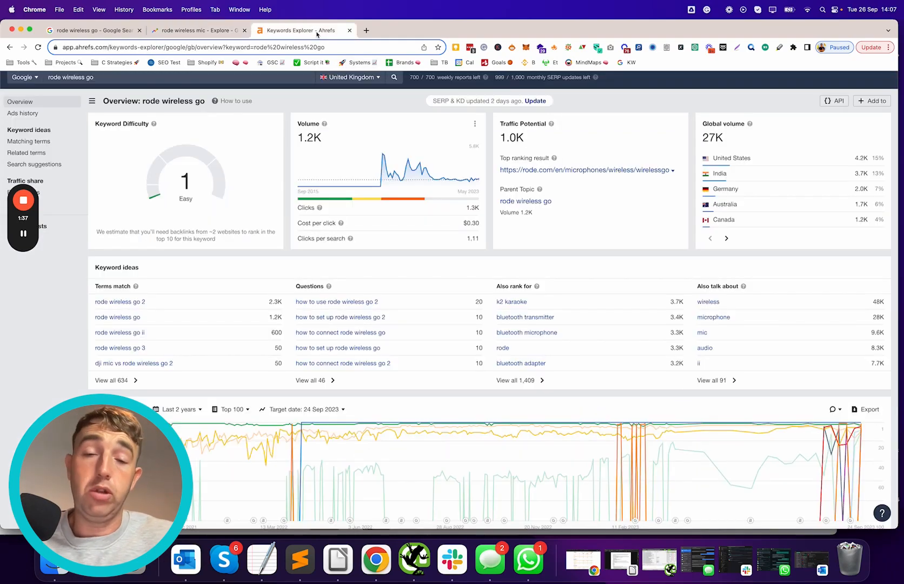
{"action": "mouse_move", "coordinate": [326, 183]}
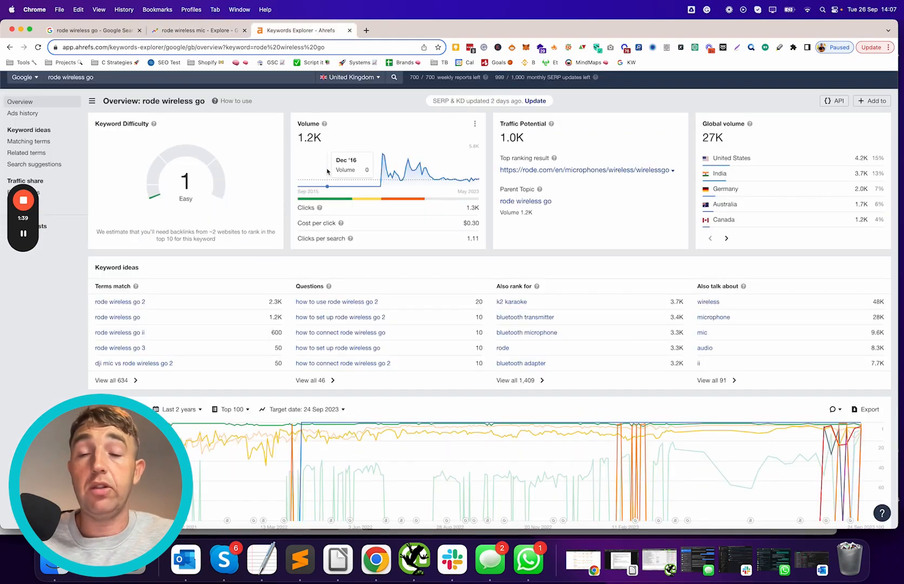
{"action": "scroll", "scroll_direction": "down", "scroll_amount": 3}
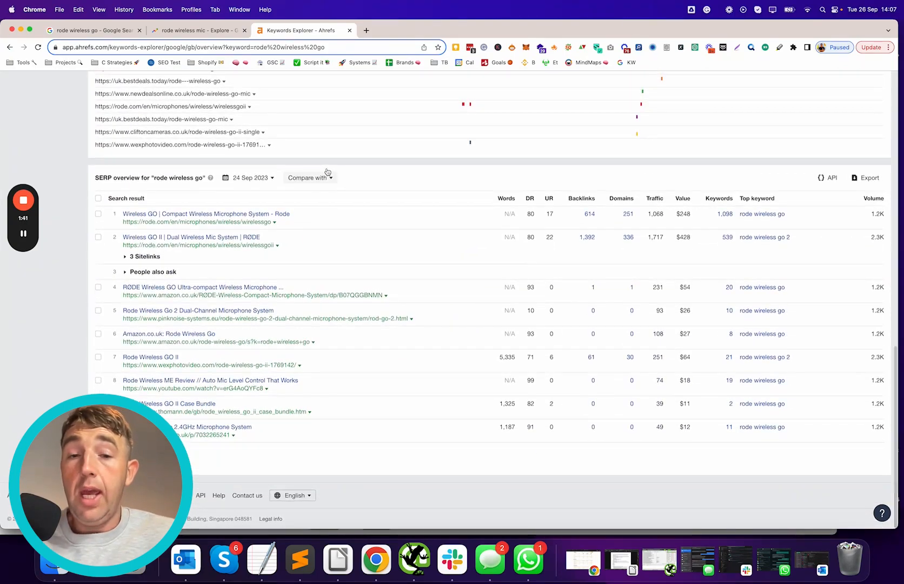
{"action": "scroll", "scroll_direction": "up", "scroll_amount": 3}
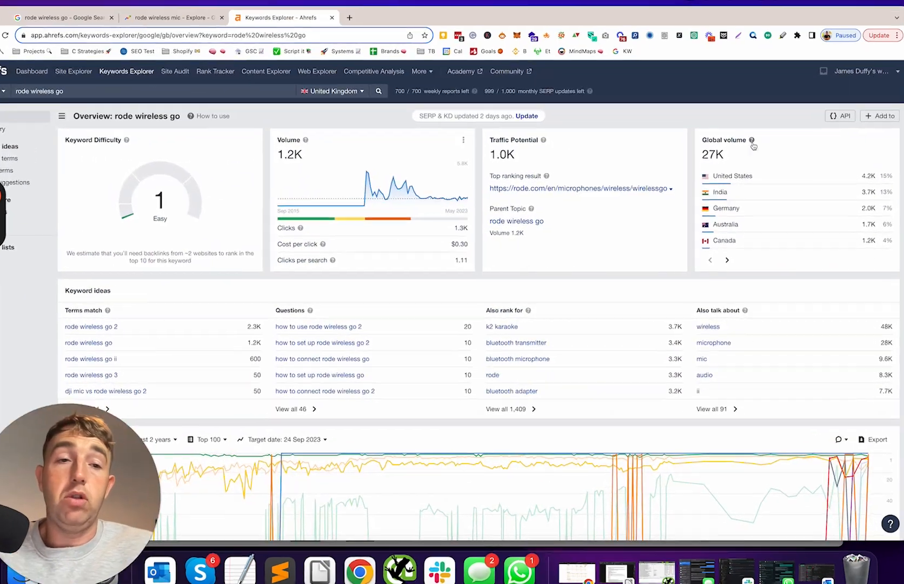
{"action": "scroll", "scroll_direction": "down", "scroll_amount": 3}
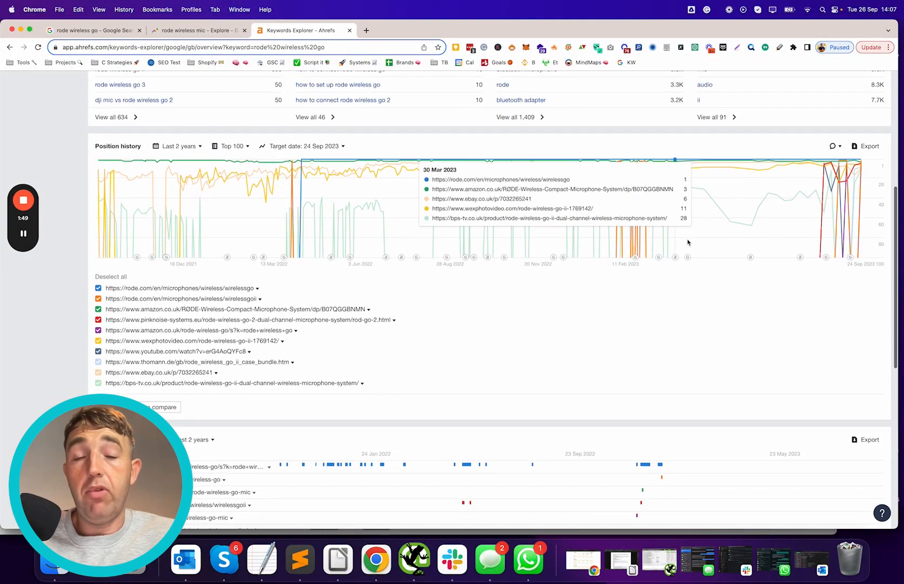
{"action": "scroll", "scroll_direction": "down", "scroll_amount": 3}
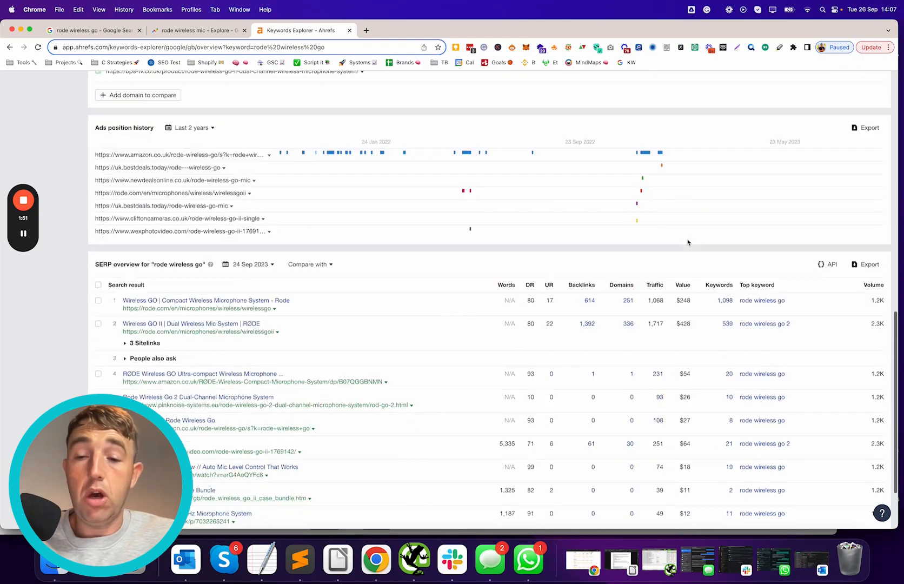
{"action": "scroll", "scroll_direction": "down", "scroll_amount": 3}
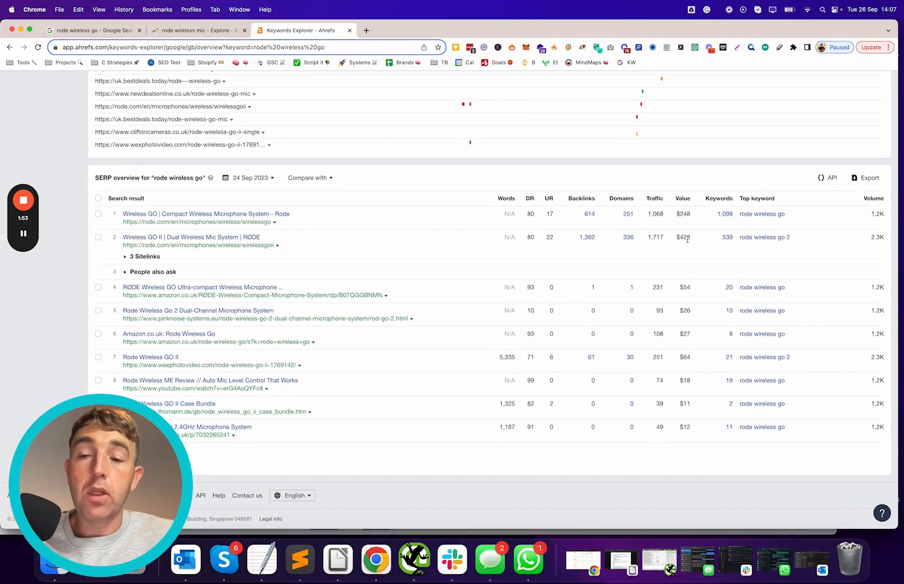